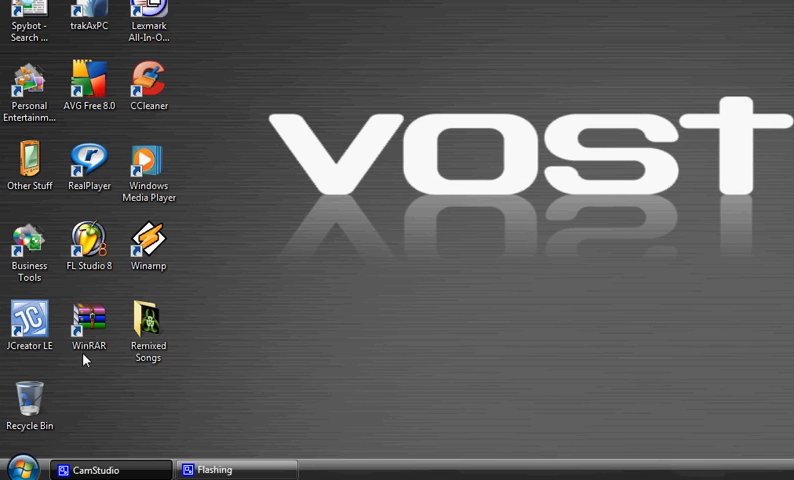
# Open Computer from the Start menu and bring up the OS (C:) drive's context menu
pyautogui.click(20, 469)
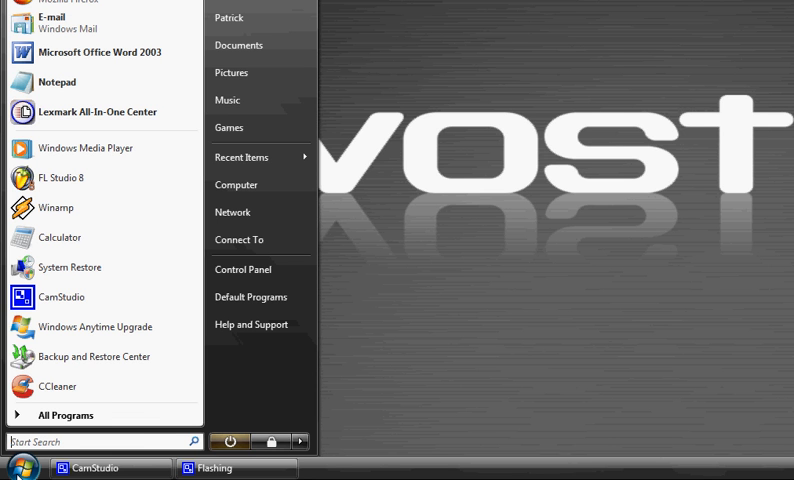
pyautogui.moveTo(258, 211)
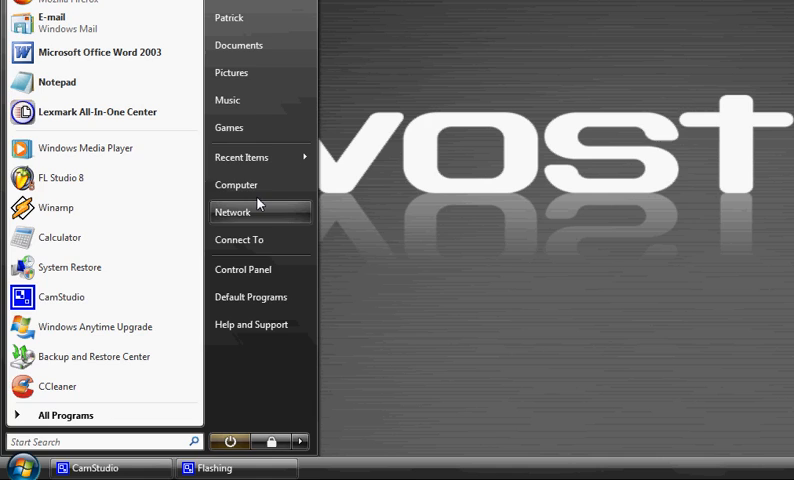
pyautogui.click(236, 184)
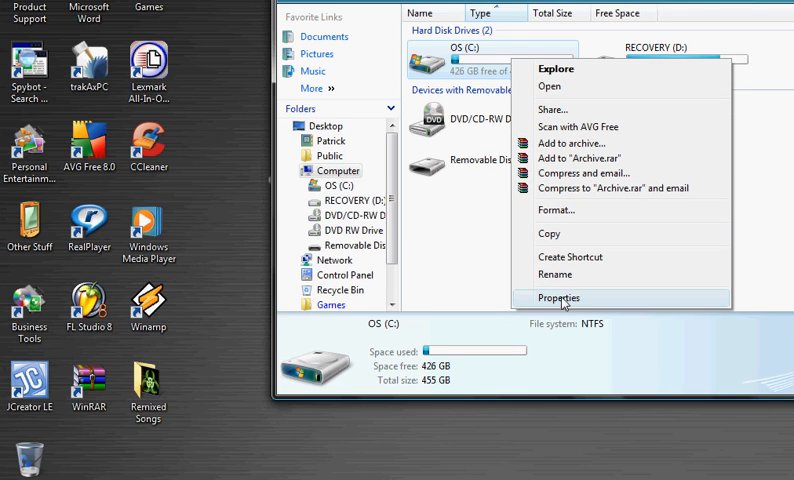
# Open drive C's Properties and reposition it, showing 426 GB free and compression enabled
pyautogui.click(558, 297)
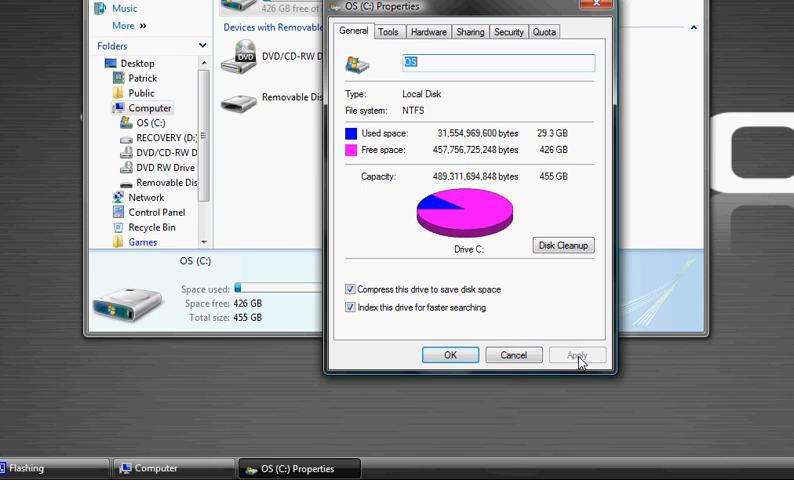
pyautogui.moveTo(460, 7); pyautogui.dragTo(343, 67)
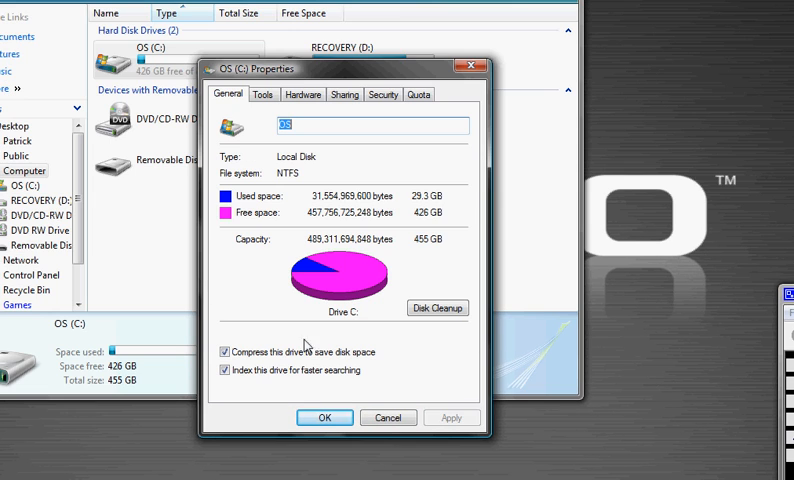
pyautogui.moveTo(481, 188)
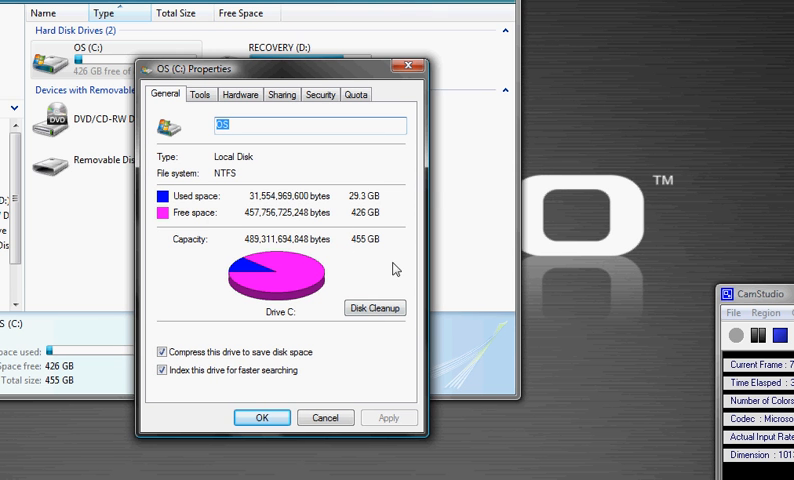
pyautogui.moveTo(399, 234)
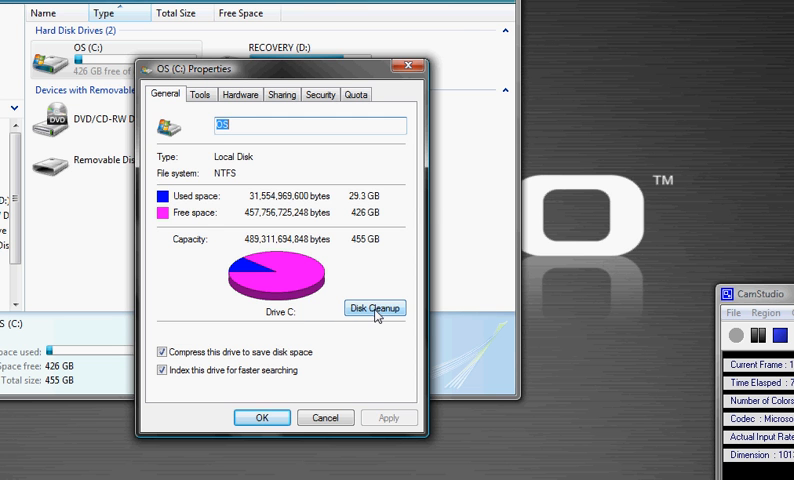
# Run Disk Cleanup on drive C for all users' files, finding 6.45 MB to free
pyautogui.click(374, 308)
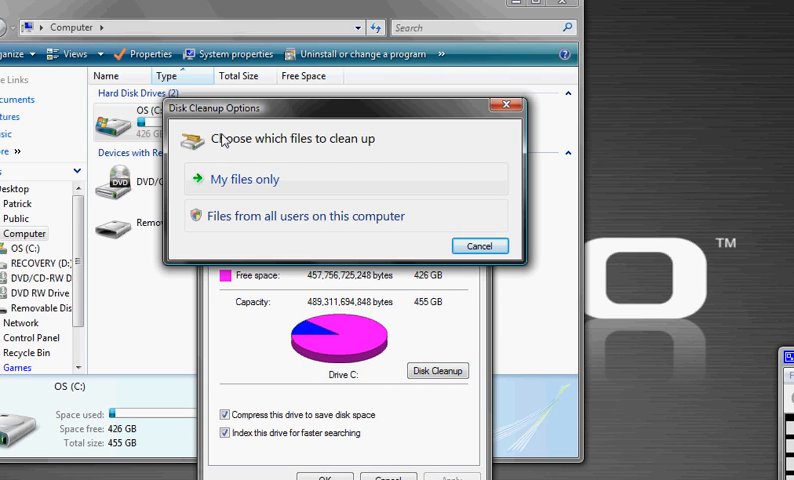
pyautogui.moveTo(253, 221)
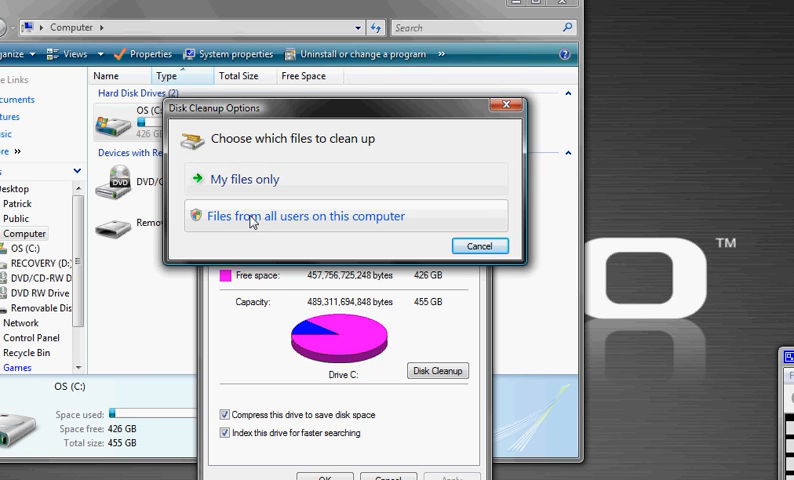
pyautogui.moveTo(246, 179)
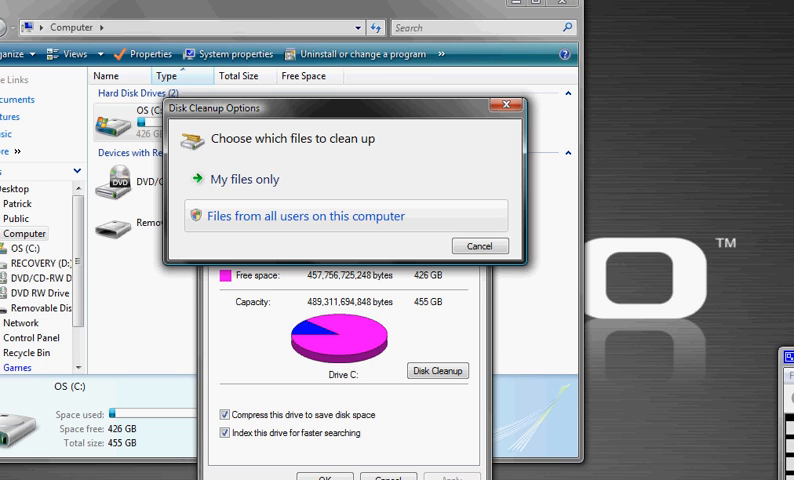
pyautogui.click(245, 179)
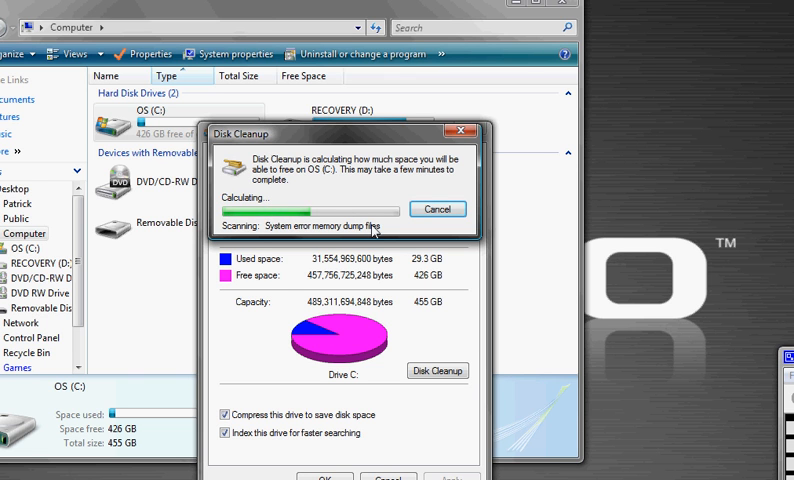
pyautogui.moveTo(598, 307)
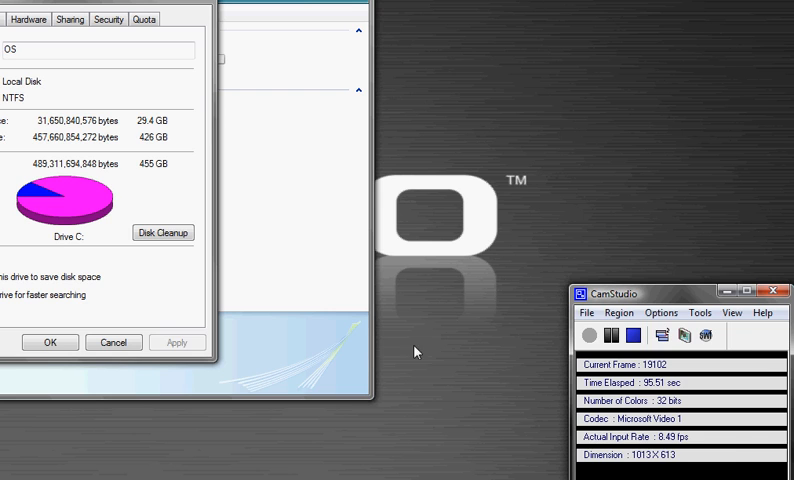
pyautogui.click(162, 232)
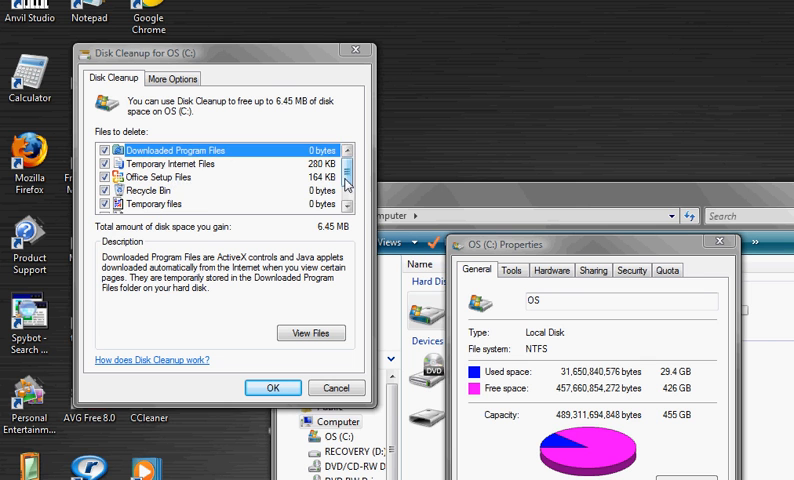
# Review the Recycle Bin, error report and Office Setup entries, then delete the 6.45 MB
pyautogui.scroll(-3)
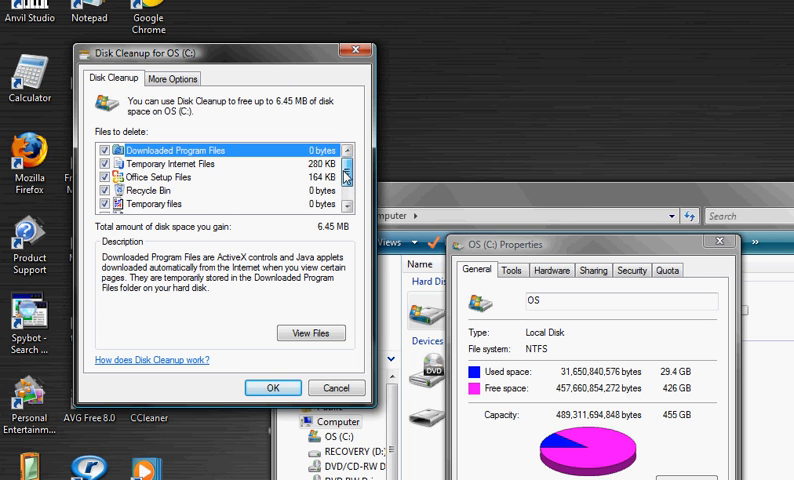
pyautogui.click(155, 190)
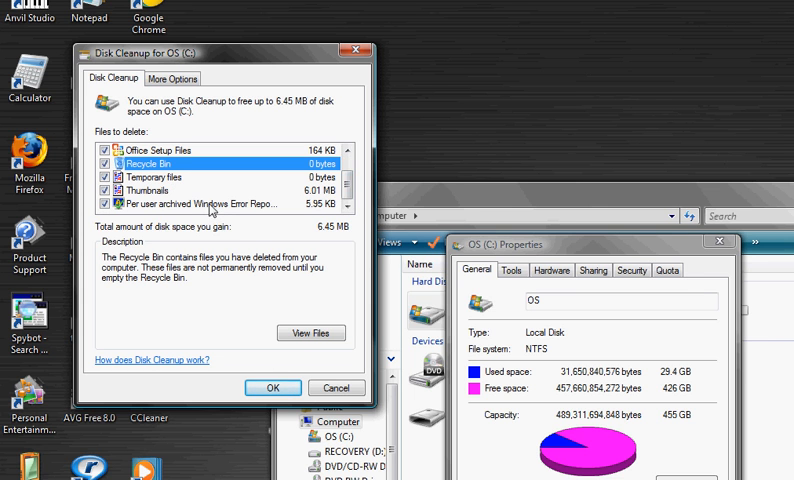
pyautogui.click(225, 203)
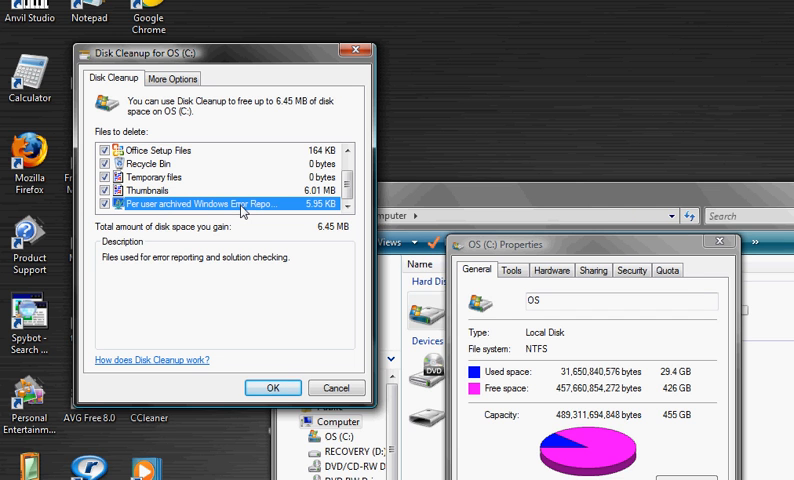
pyautogui.scroll(3)
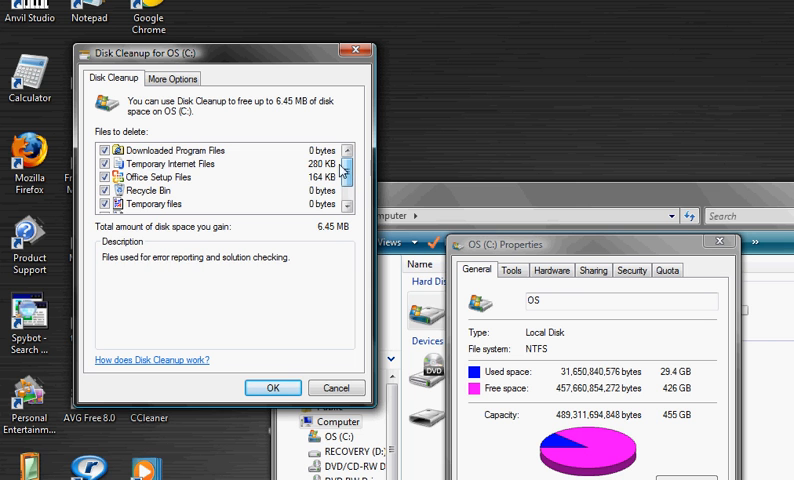
pyautogui.click(180, 163)
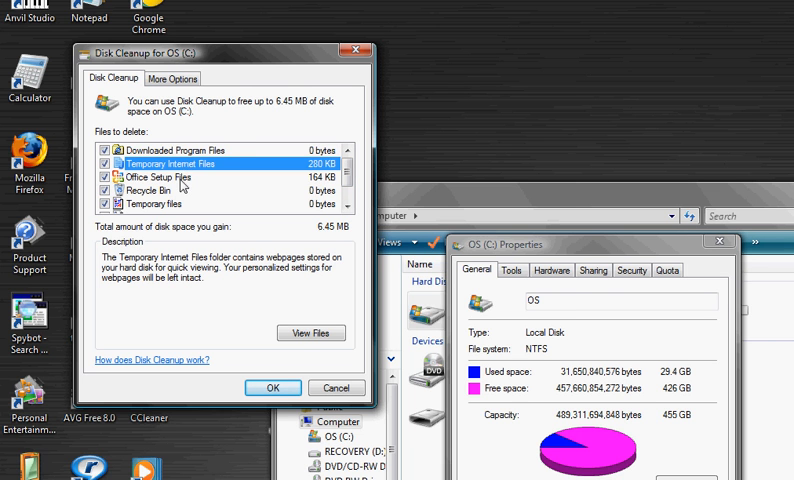
pyautogui.click(172, 107)
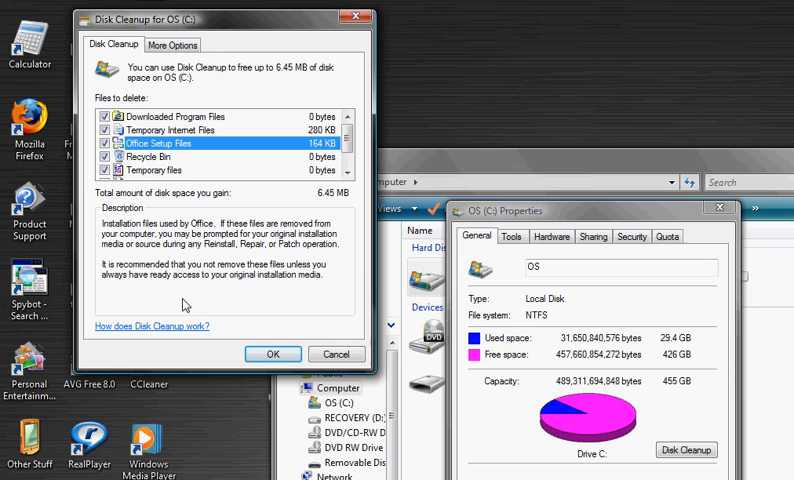
pyautogui.moveTo(263, 328)
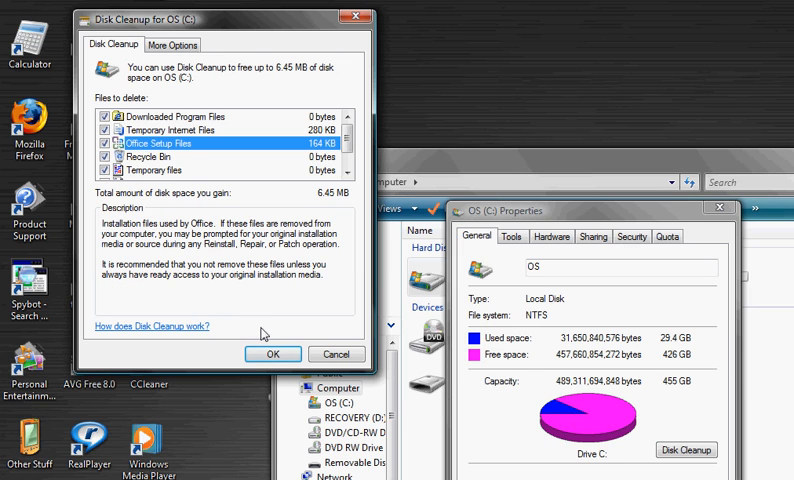
pyautogui.click(272, 354)
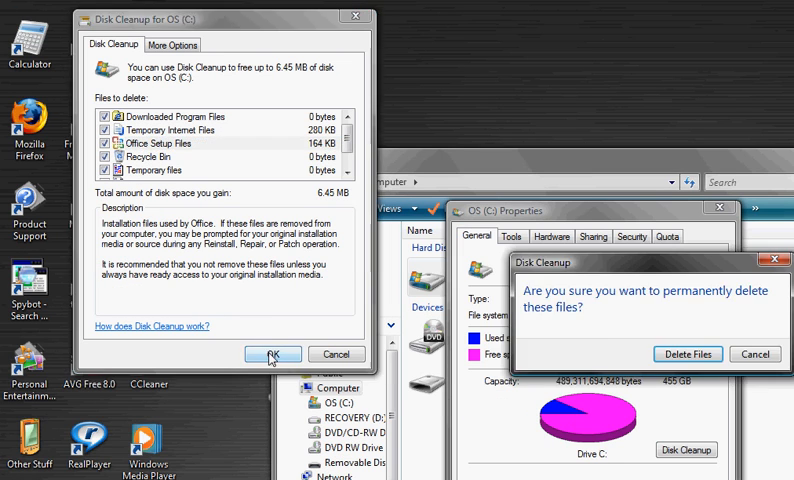
pyautogui.click(689, 354)
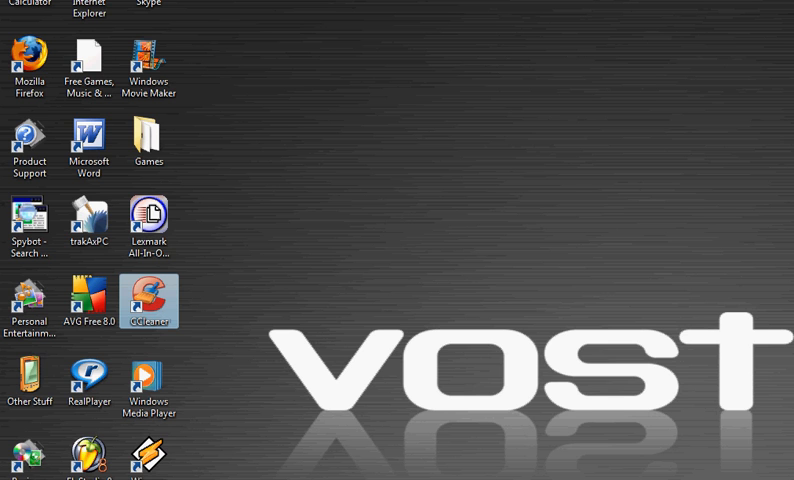
# Launch CCleaner and scroll through the Windows list of its Cleaner checklist
pyautogui.doubleClick(149, 300)
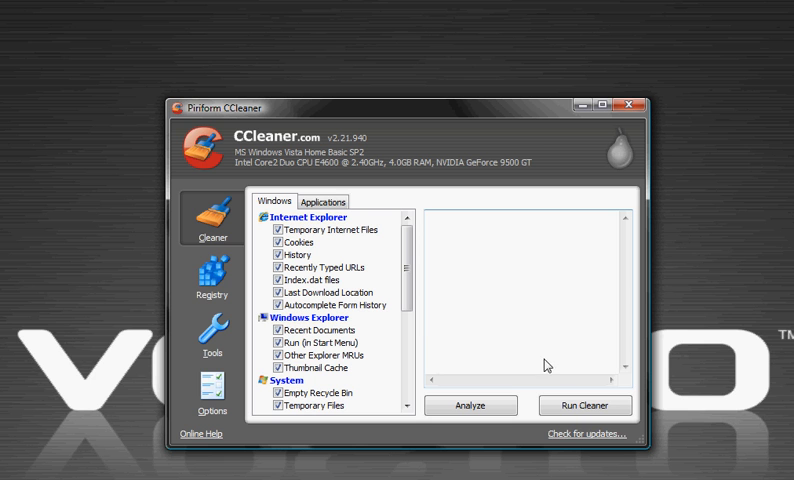
pyautogui.moveTo(312, 231)
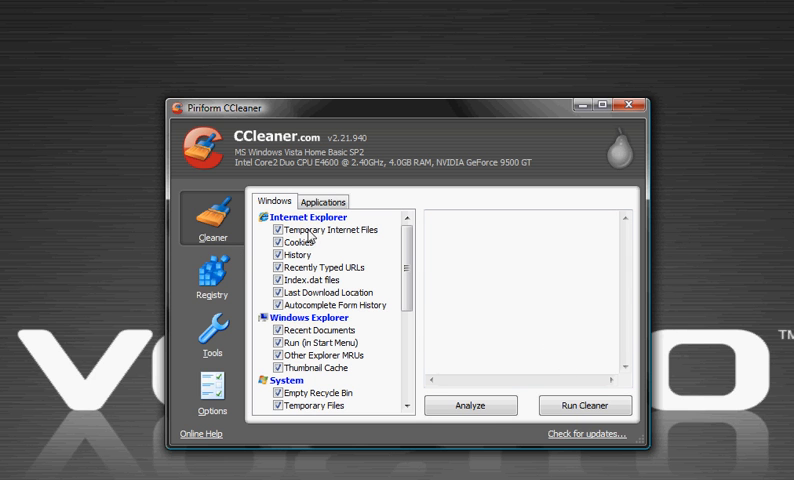
pyautogui.scroll(-3)
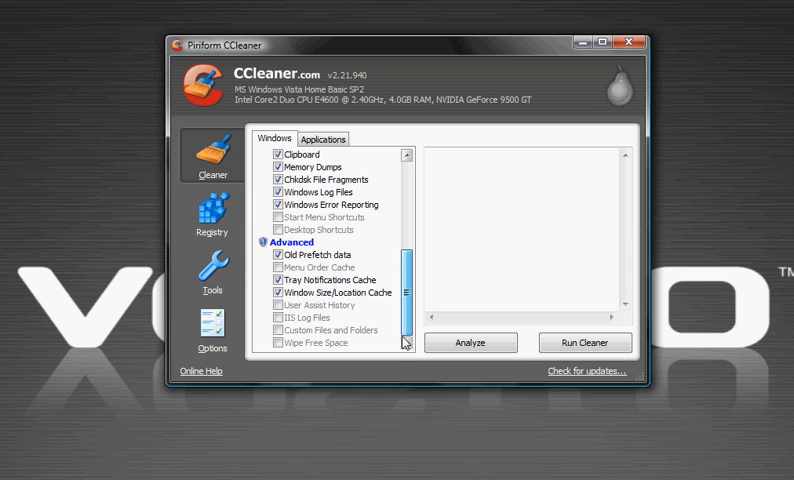
pyautogui.scroll(3)
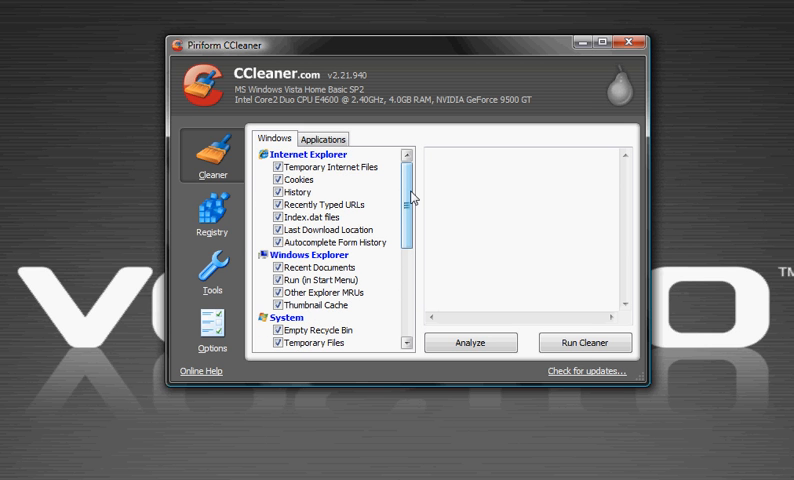
pyautogui.moveTo(412, 197)
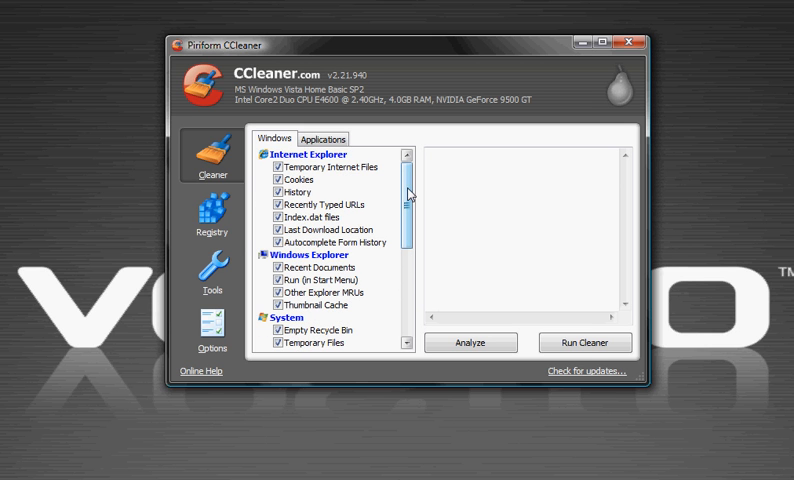
pyautogui.scroll(-3)
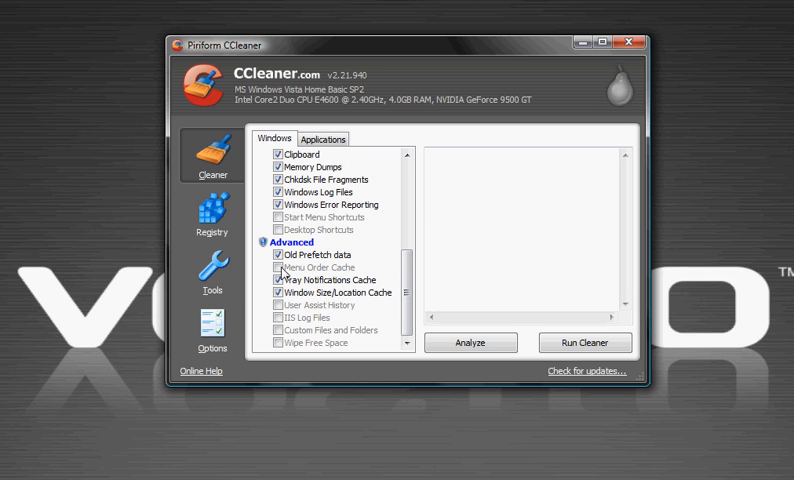
# Try ticking Menu Order Cache and Wipe Free Space, dismissing warnings and leaving both unticked
pyautogui.click(275, 268)
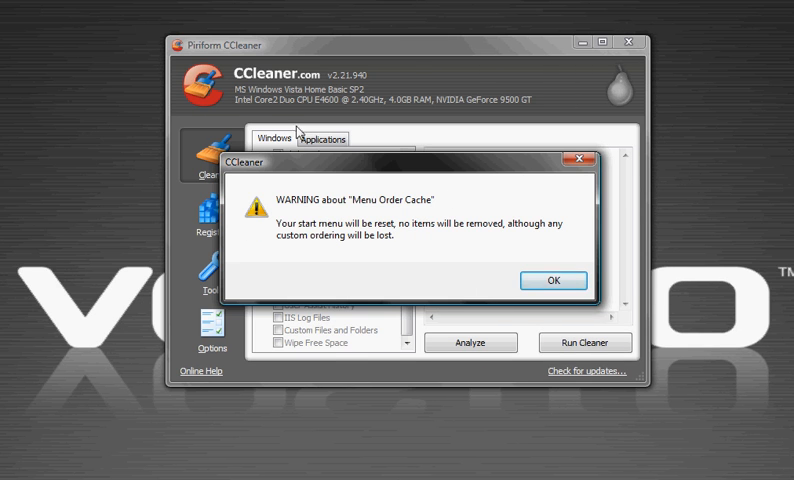
pyautogui.click(552, 280)
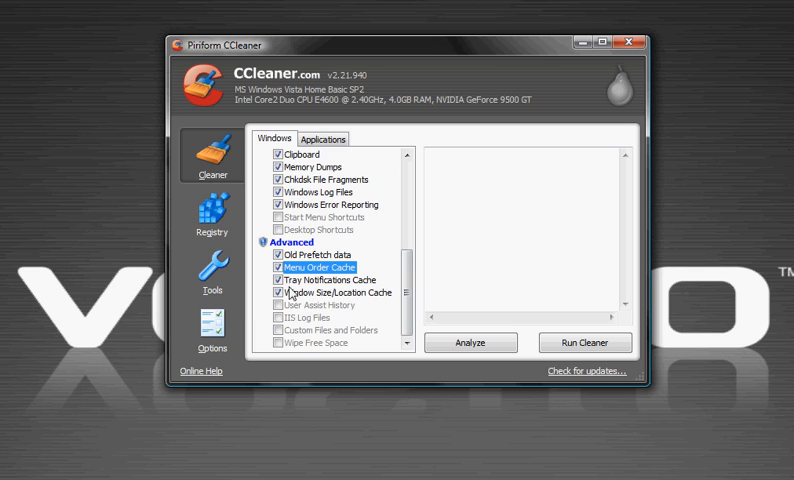
pyautogui.click(276, 268)
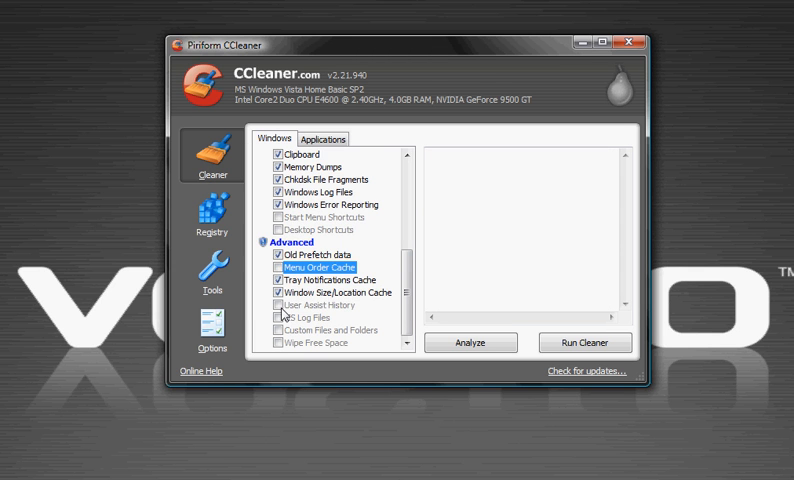
pyautogui.click(268, 343)
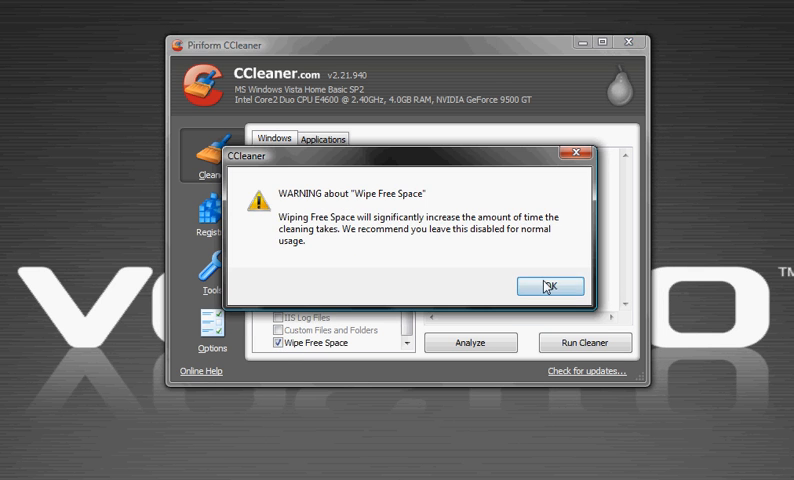
pyautogui.moveTo(550, 286)
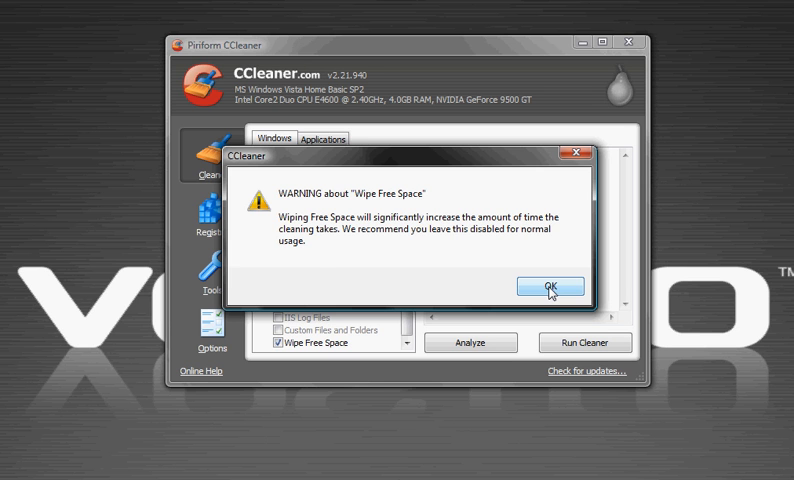
pyautogui.click(552, 286)
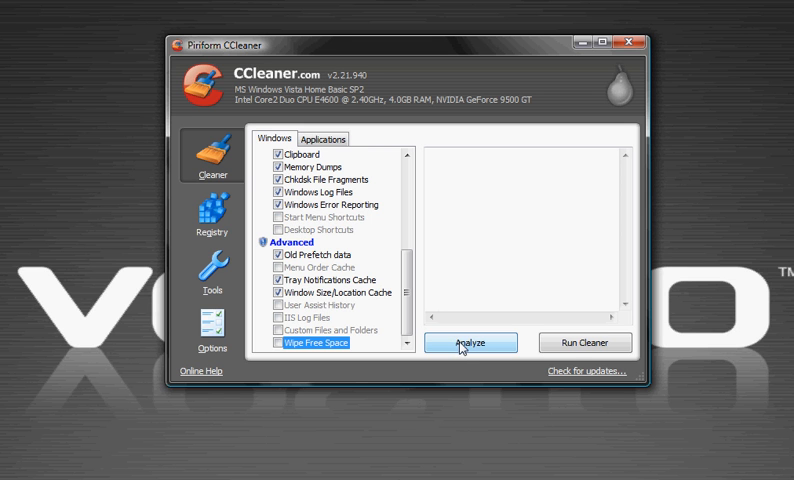
# Analyze and run the cleaner, confirming removal of 7.53 MB of junk files
pyautogui.click(469, 342)
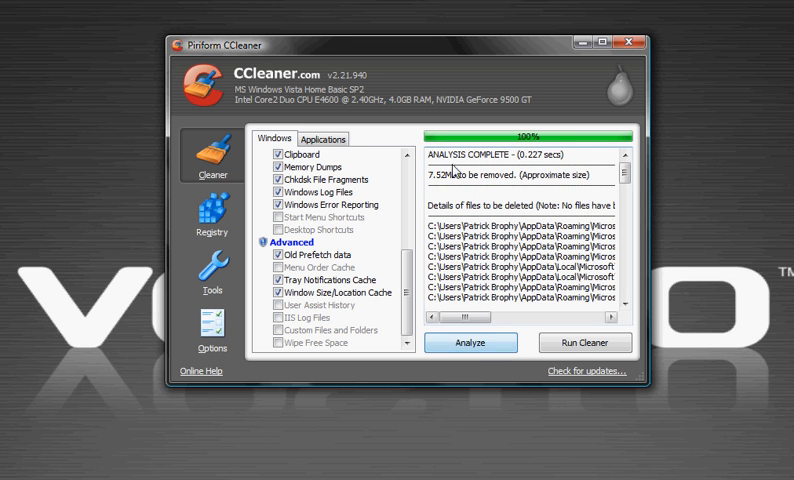
pyautogui.click(584, 342)
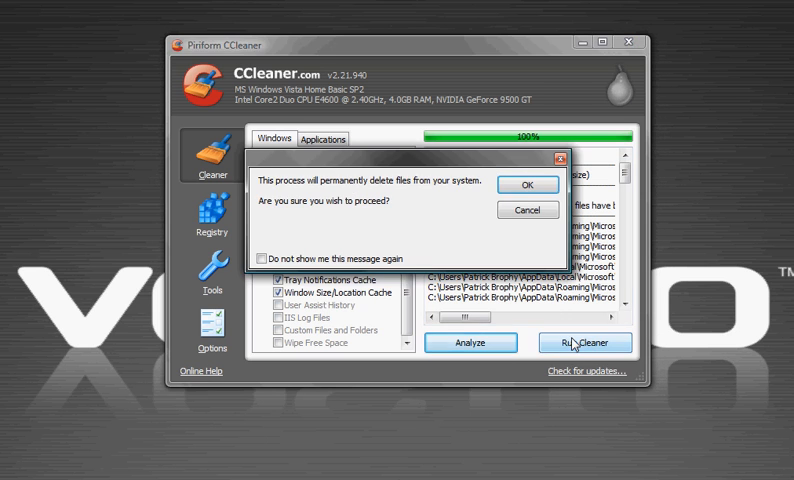
pyautogui.click(527, 184)
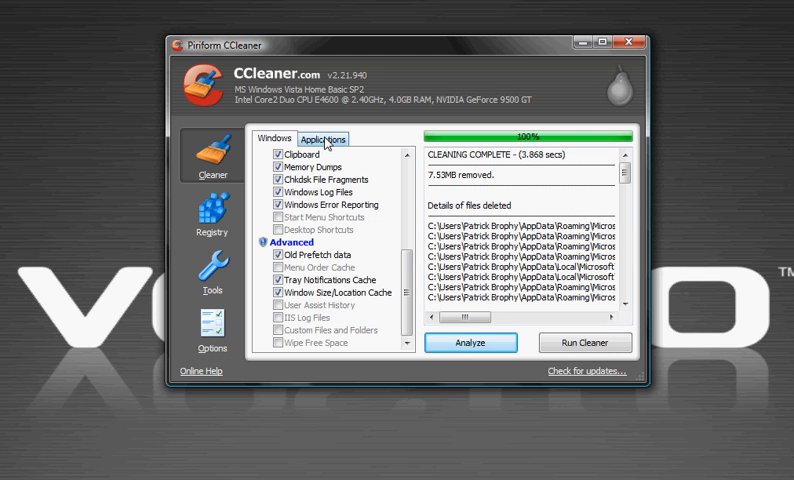
pyautogui.click(323, 138)
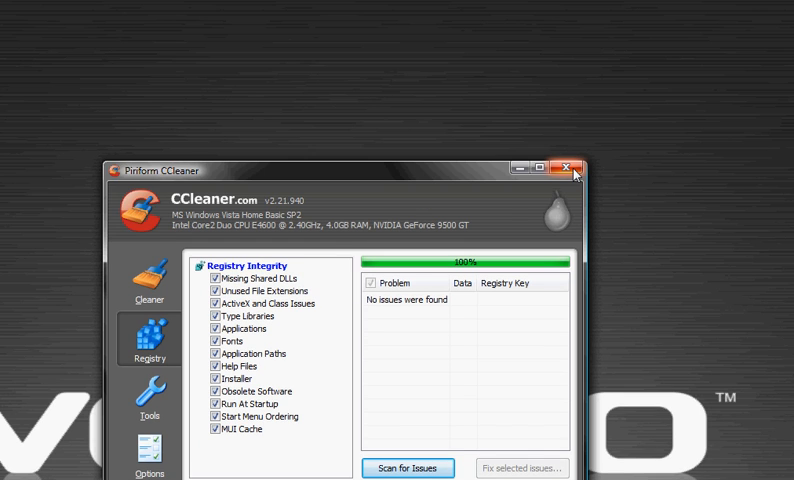
pyautogui.moveTo(571, 170)
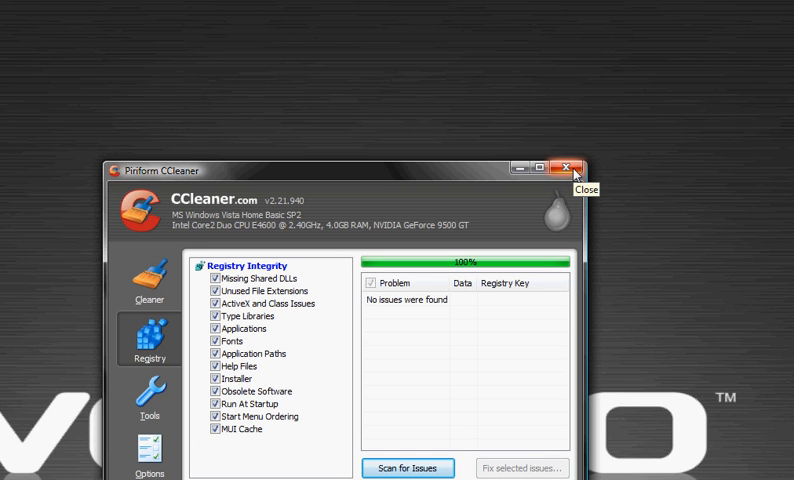